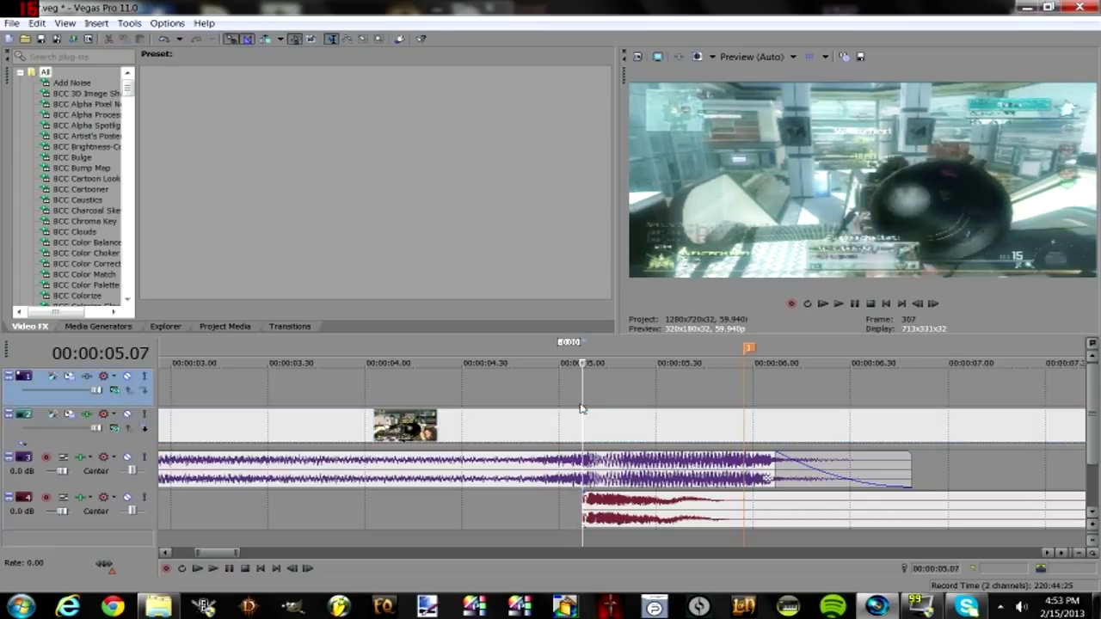
mouse_move(617, 361)
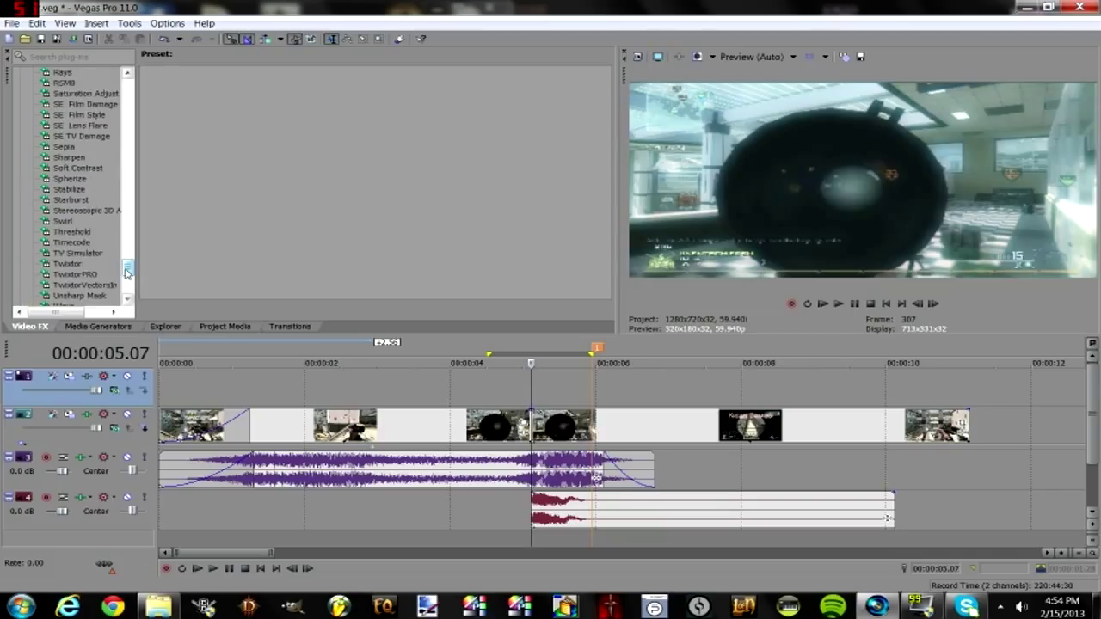
Apply the 'sexy' Wave preset to the five-second clip, then reopen its Event FX settings.
left_click(64, 285)
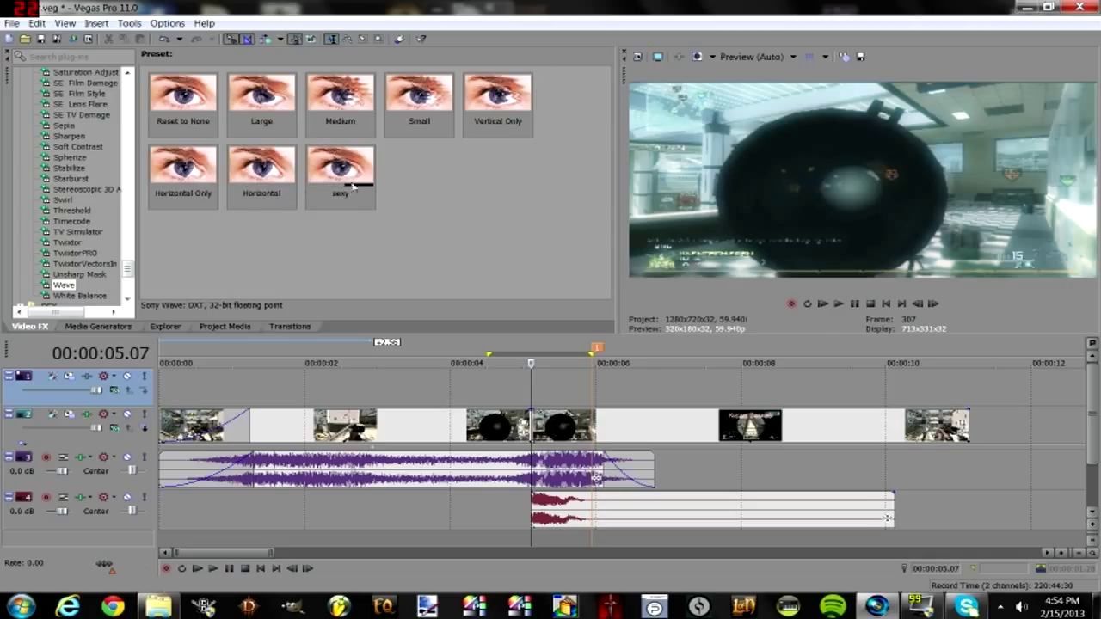
left_click(340, 168)
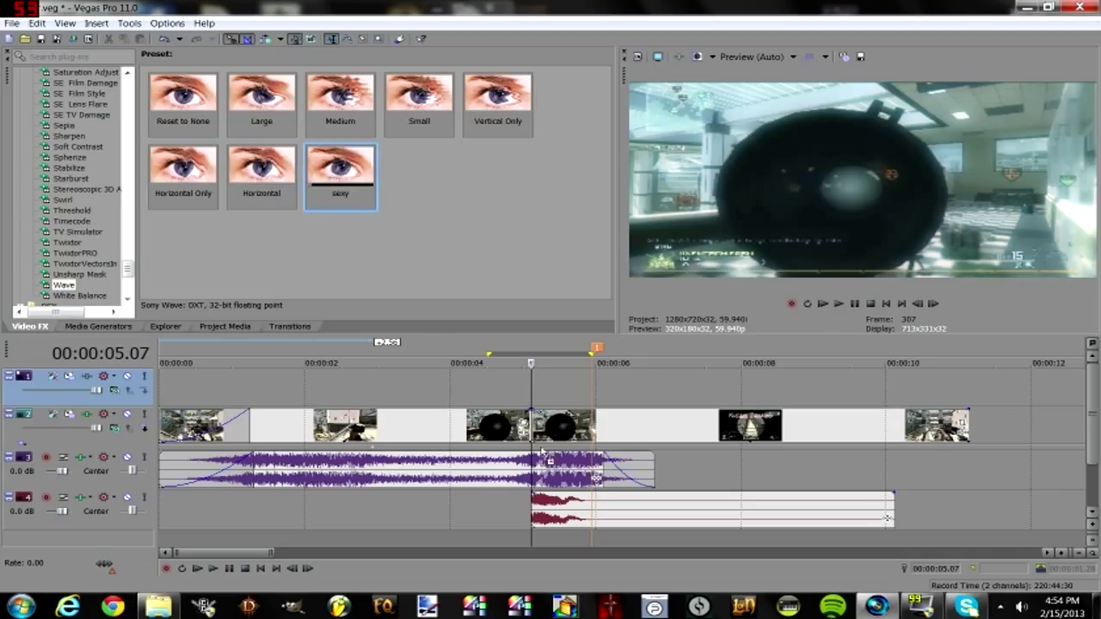
double_click(340, 172)
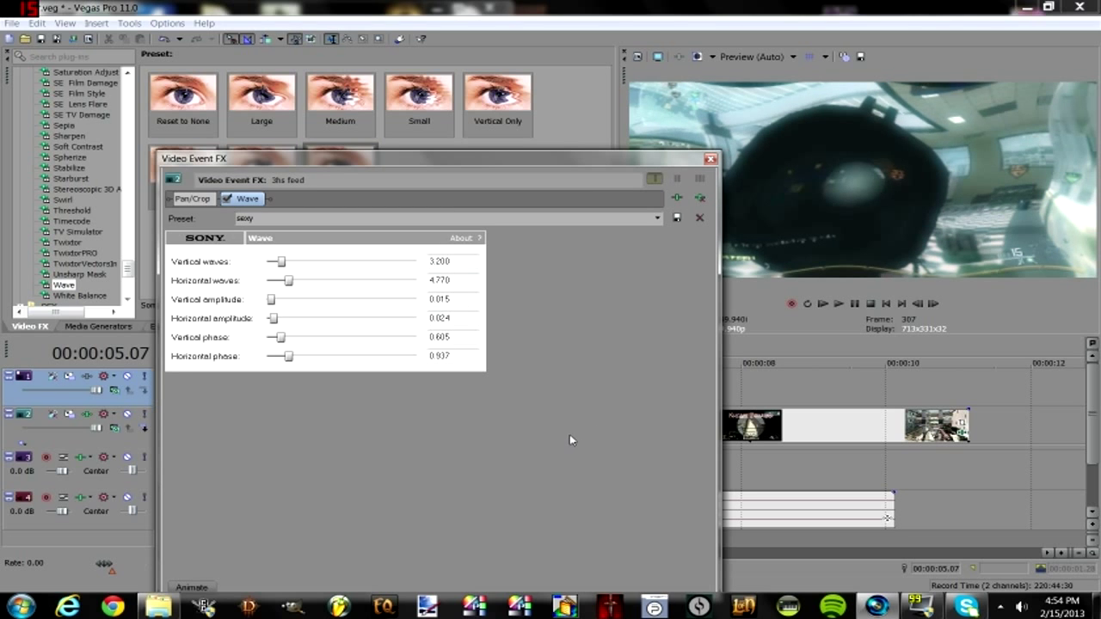
left_click(710, 159)
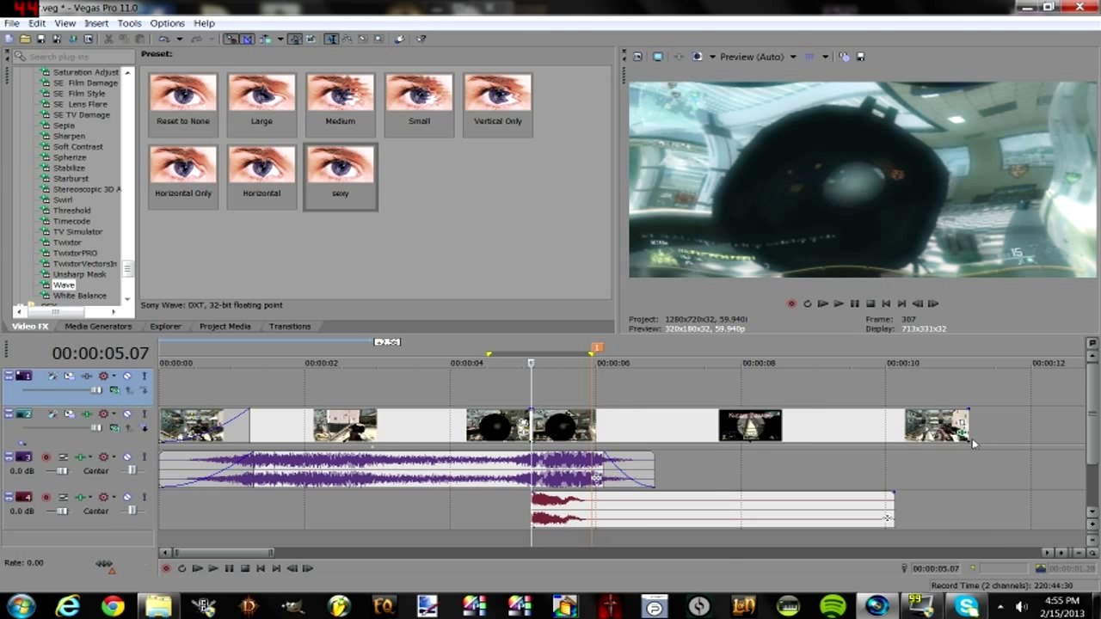
double_click(340, 176)
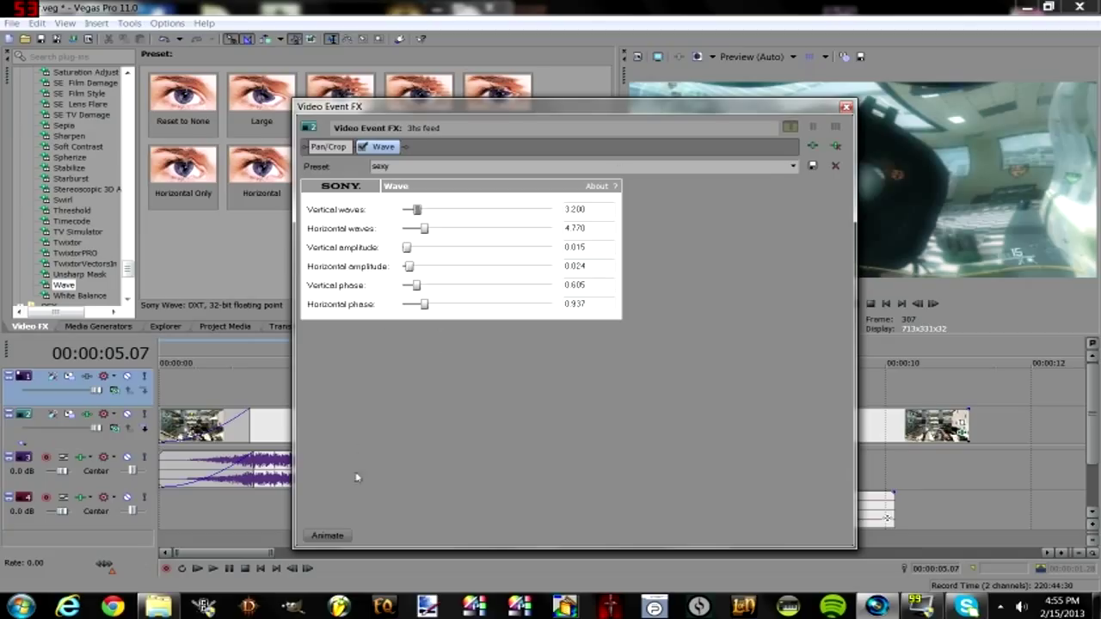
Turn on Animate and add a Reset to None Wave keyframe at about 00:00:02.01.
left_click(326, 535)
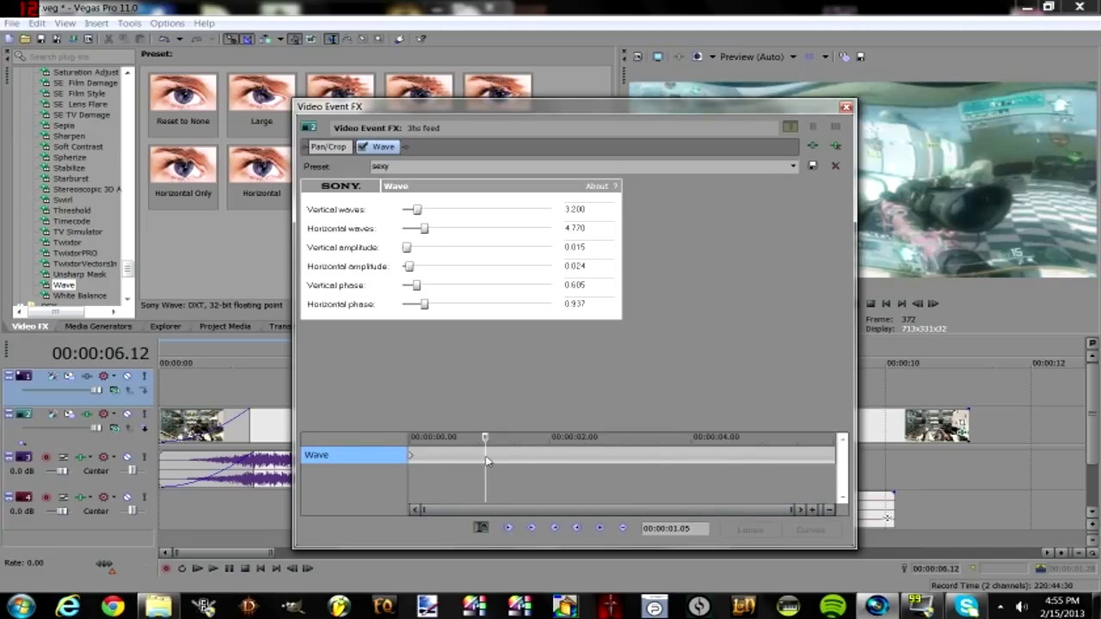
left_click(555, 454)
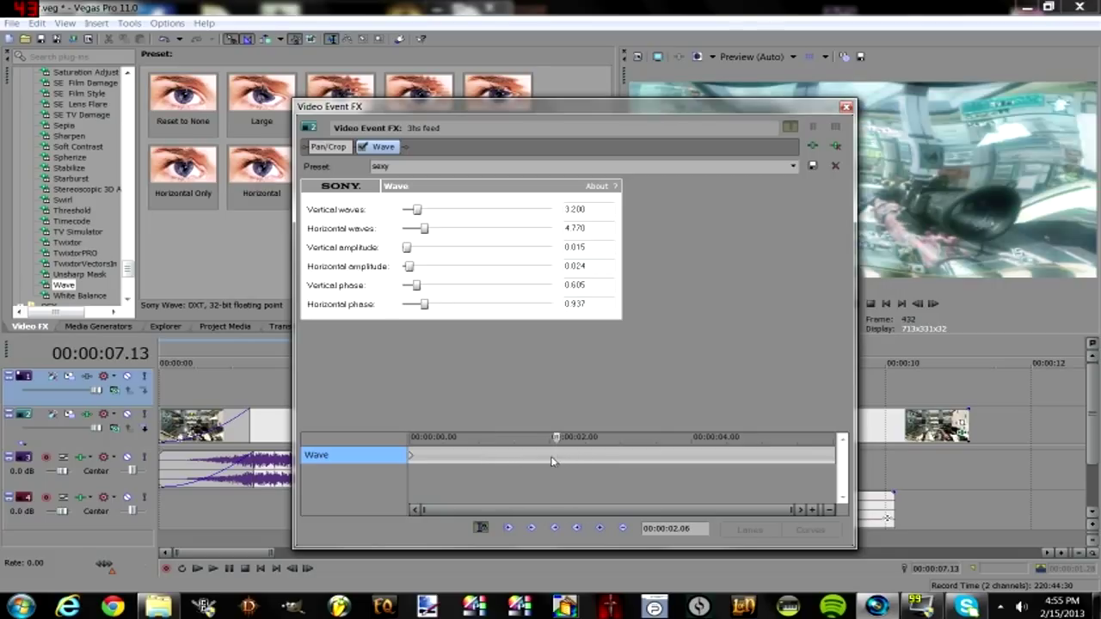
left_click(792, 166)
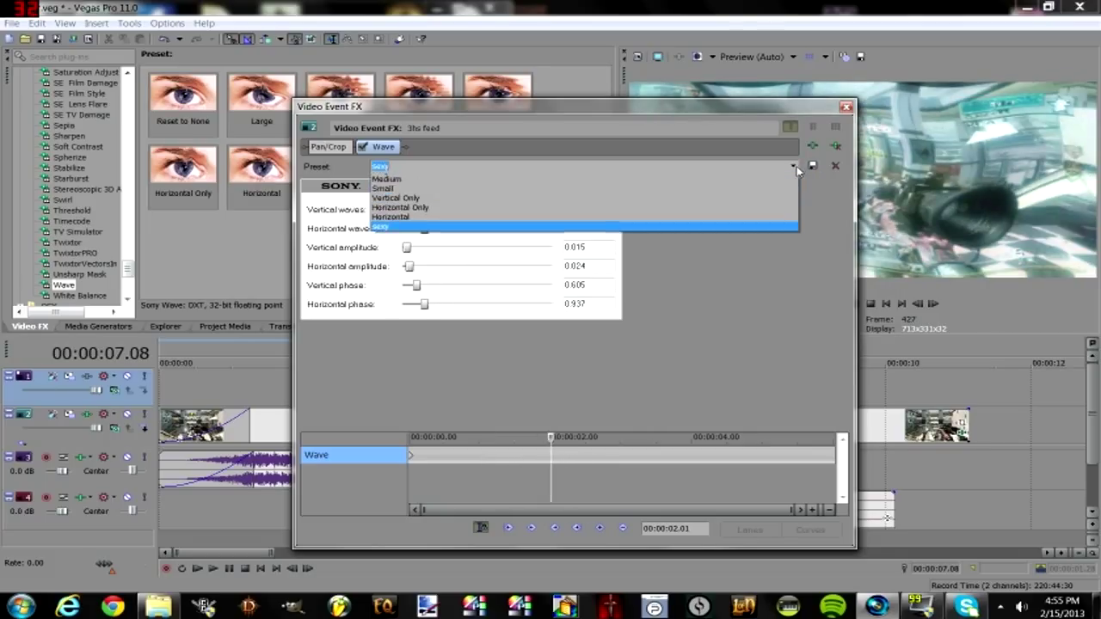
left_click(398, 166)
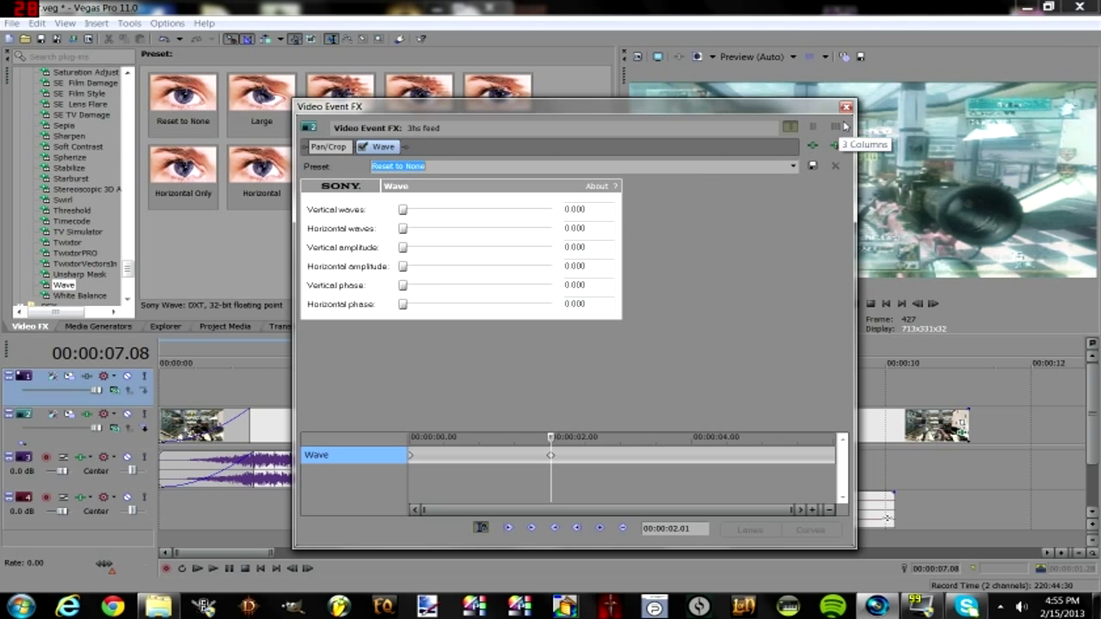
left_click(844, 105)
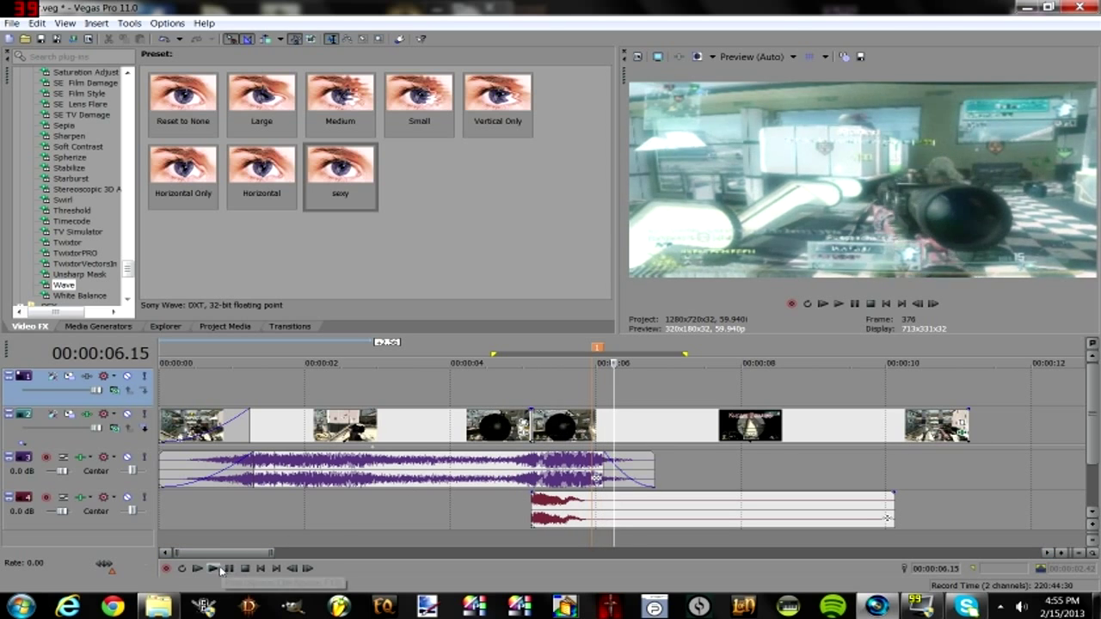
Drag the zero-wave keyframe to 00:00:03.13 in the reopened Event FX window.
left_click(211, 568)
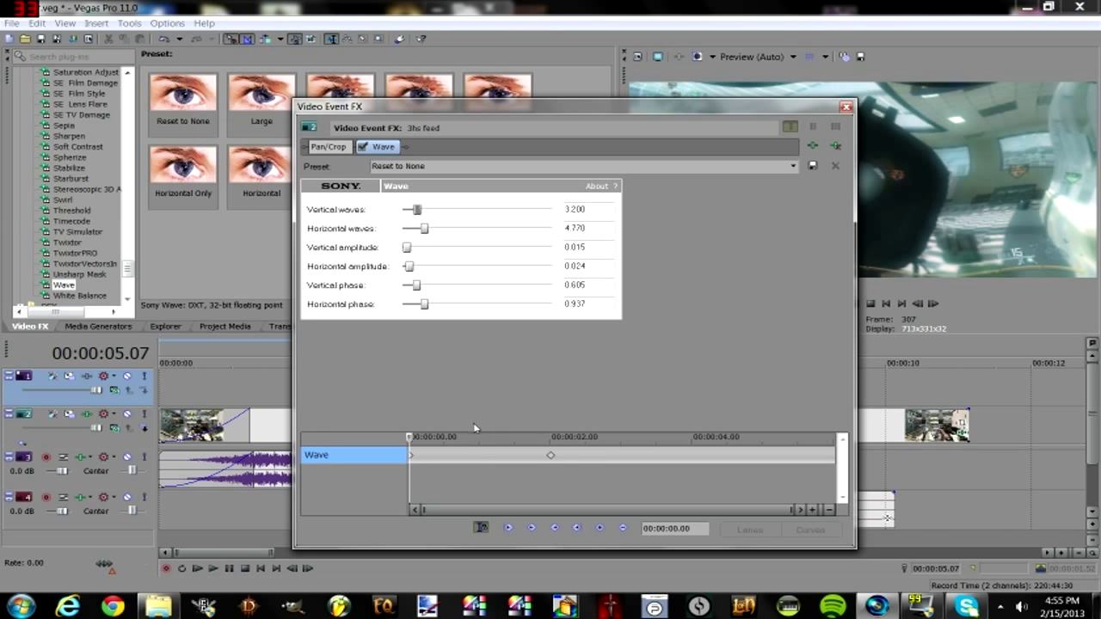
left_click_drag(550, 454, 636, 455)
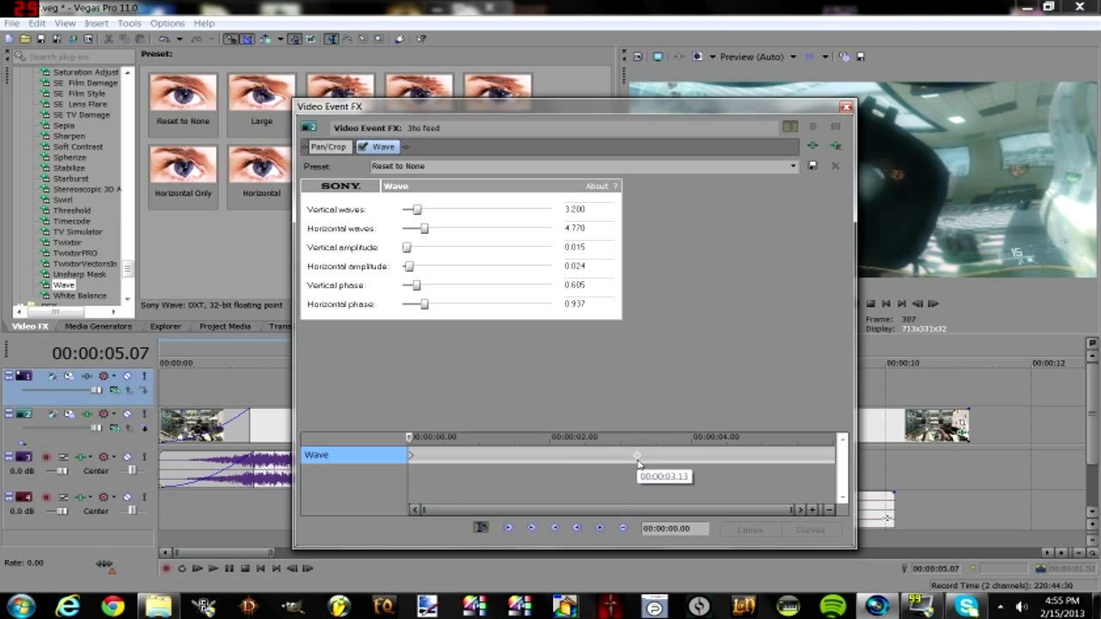
left_click(846, 106)
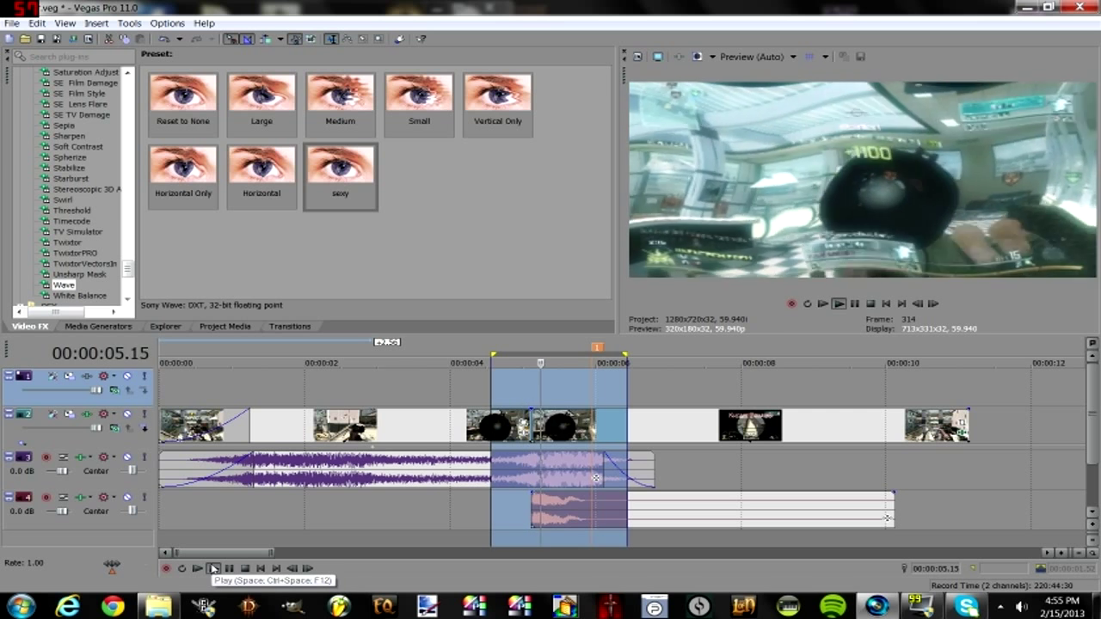
Stop playback and browse the TwixtorPRO presets, including Twixtor Smooth SlowMo.
left_click(213, 569)
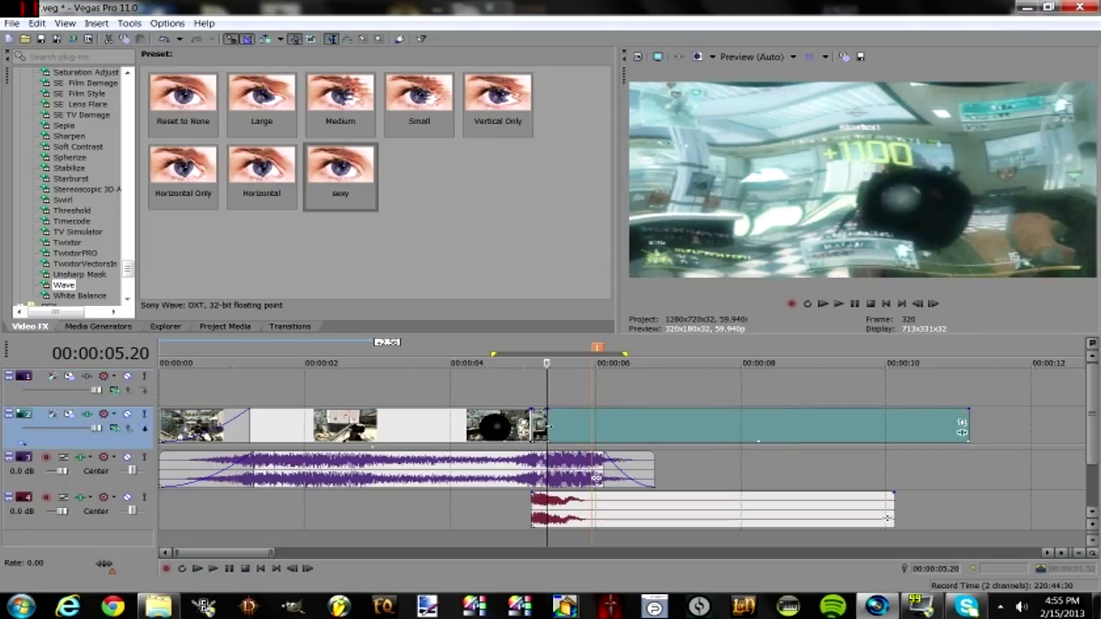
left_click(76, 252)
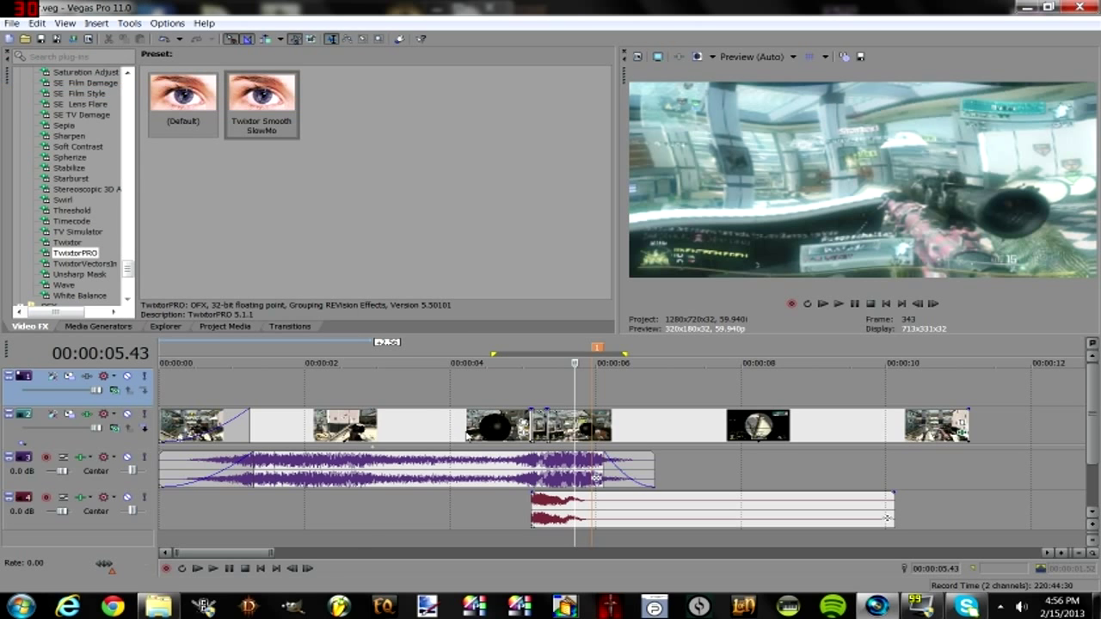
scroll("up", 3)
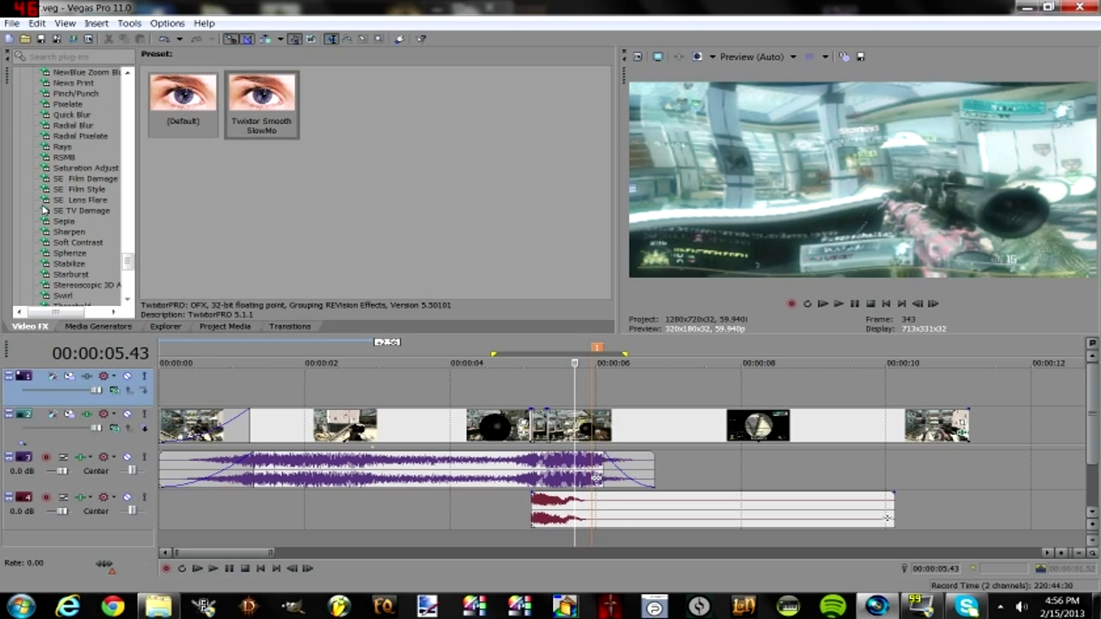